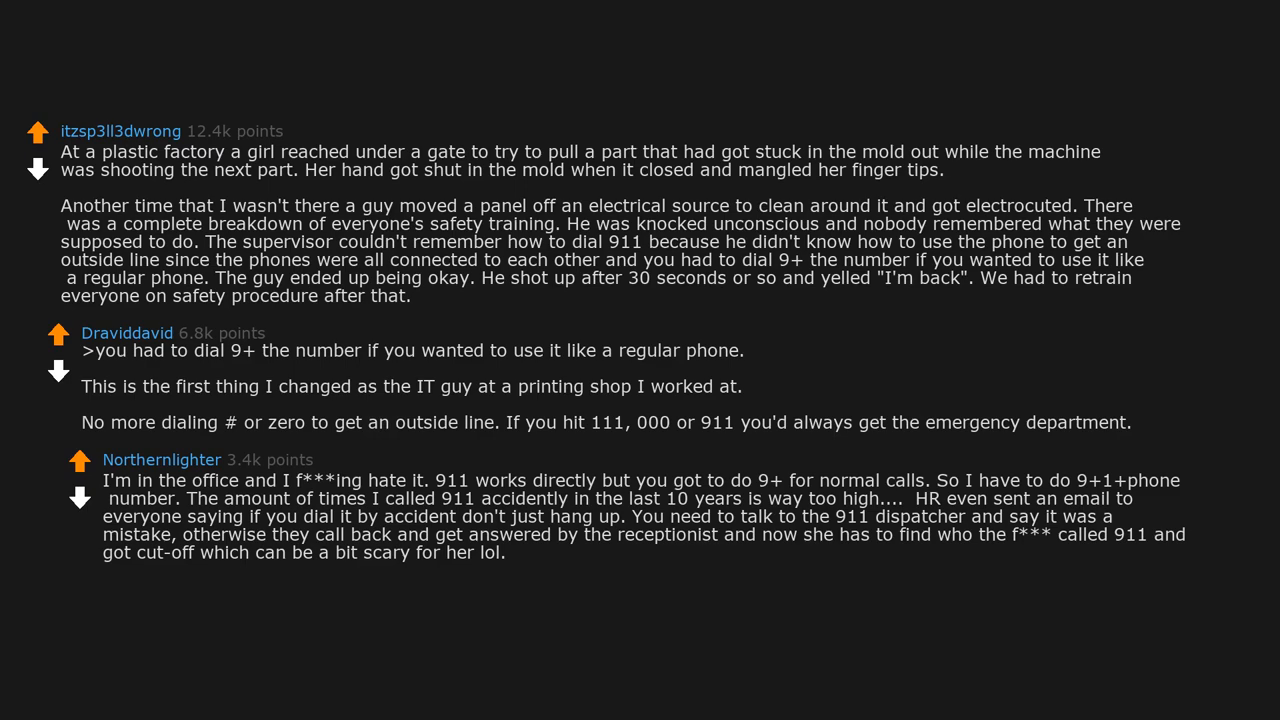
{"action": "scroll", "scroll_direction": "down", "scroll_amount": 3}
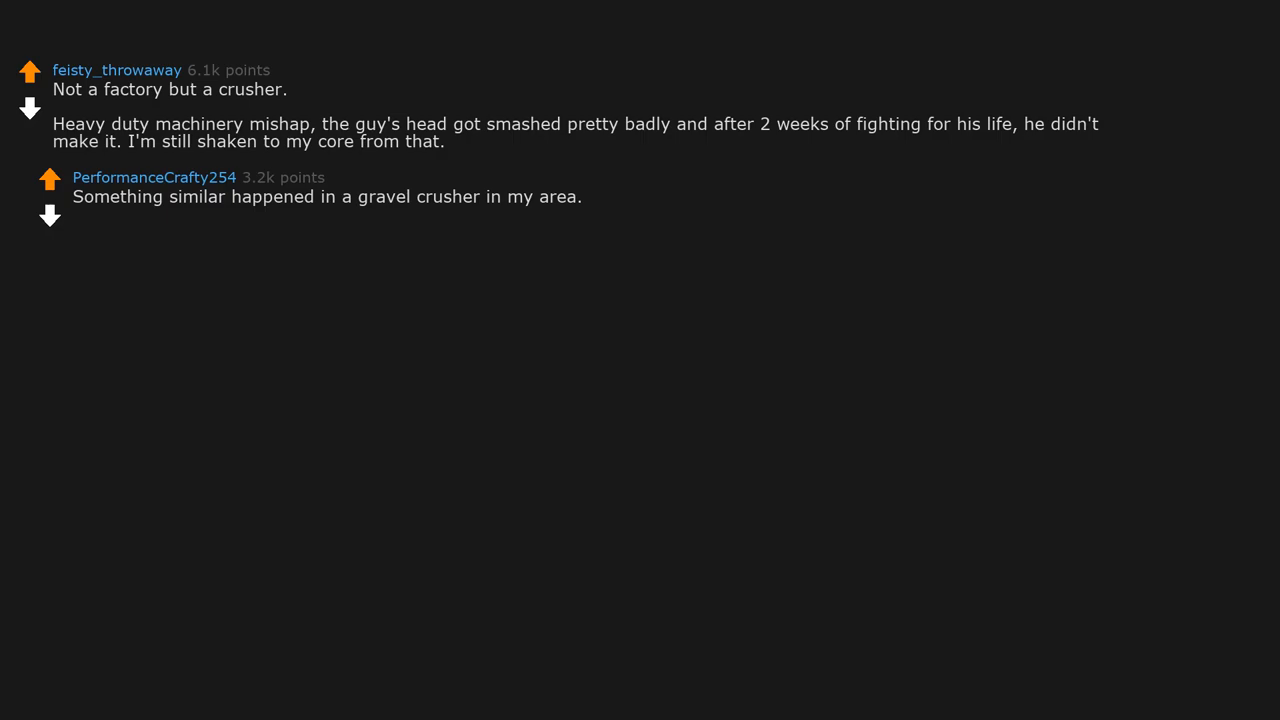